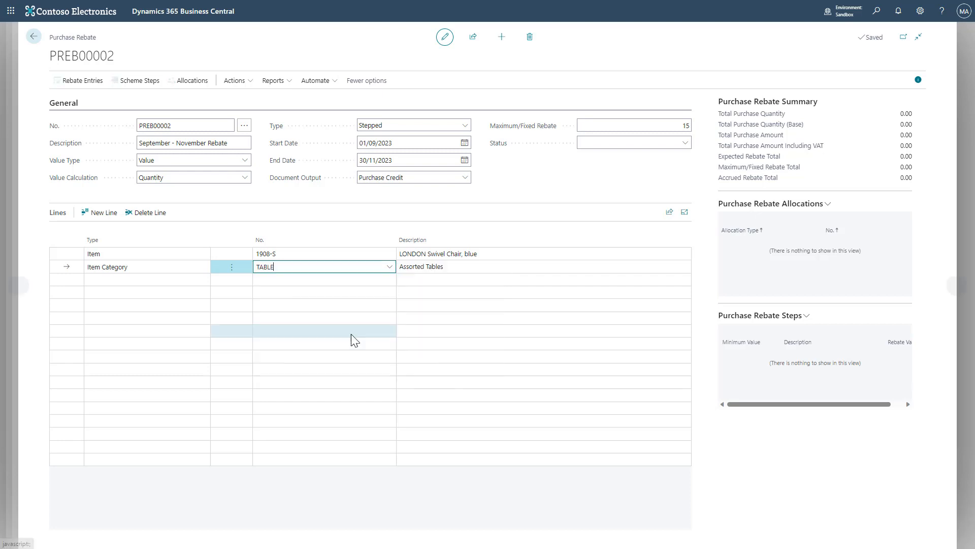
- Commit the Item Category line TABLE alongside item 1908-S on rebate PREB00002
{"action": "left_click", "coordinate": [313, 253]}
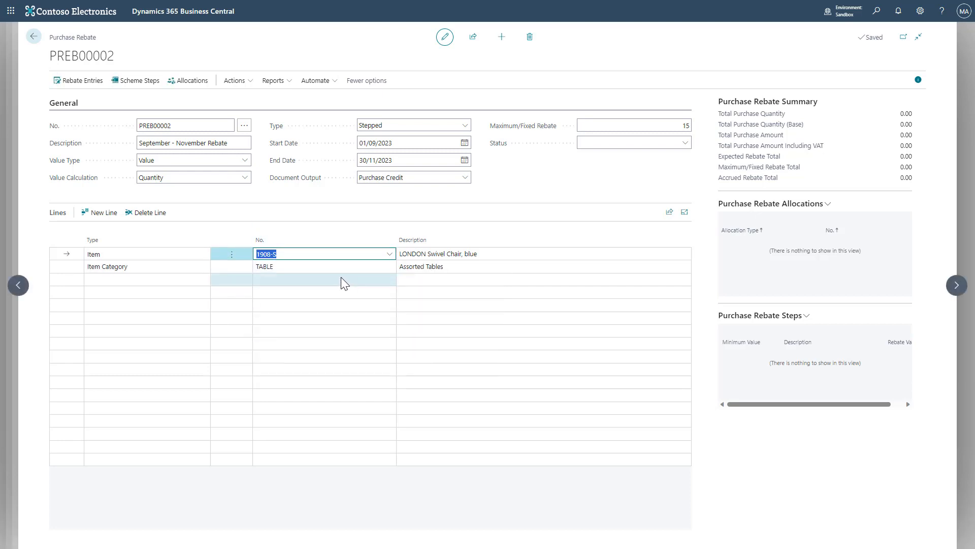
- Enter scheme steps with minimum values 2,000, 10,000, 20,000 and rebates 5, 10, 15
{"action": "left_click", "coordinate": [139, 80]}
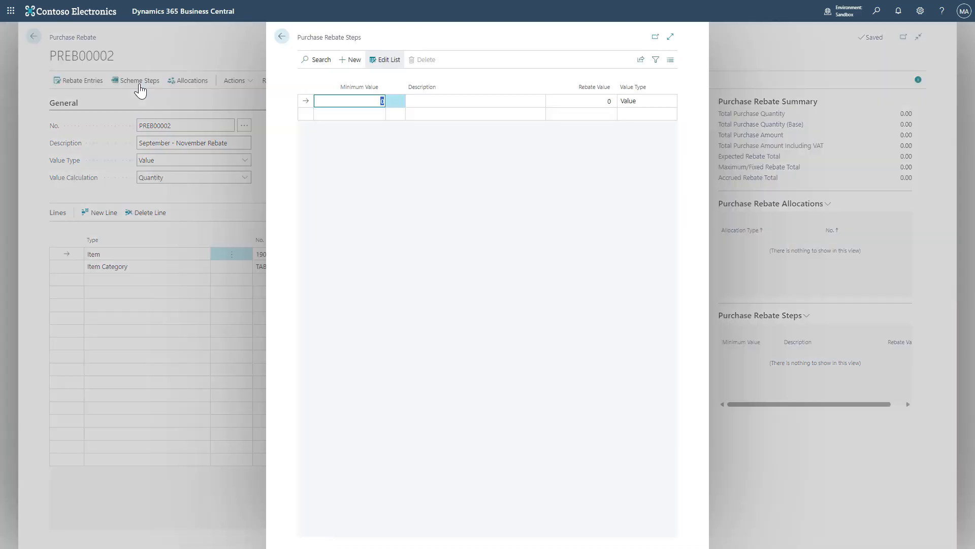
{"action": "type", "text": "200"}
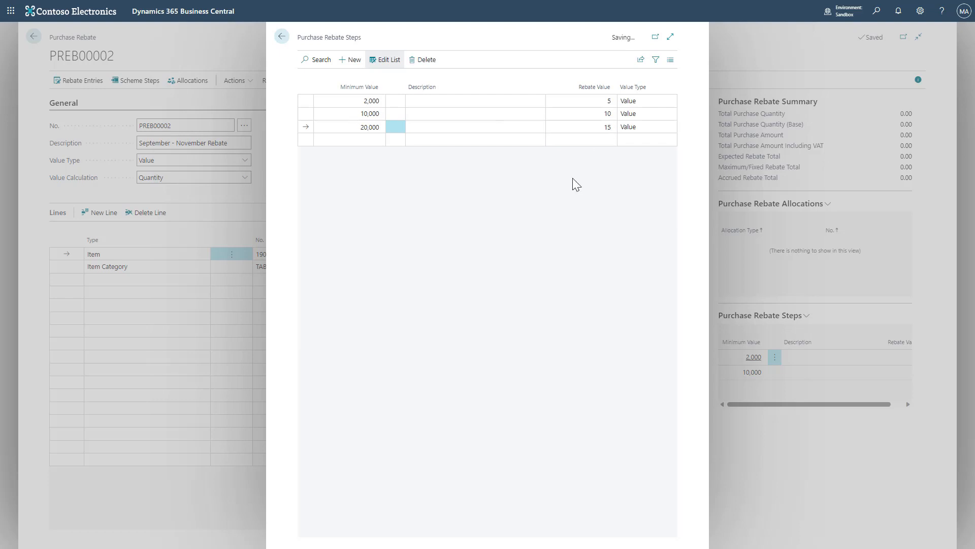
- Add a Vendor allocation with its vendor number to the purchase rebate
{"action": "left_click", "coordinate": [282, 36]}
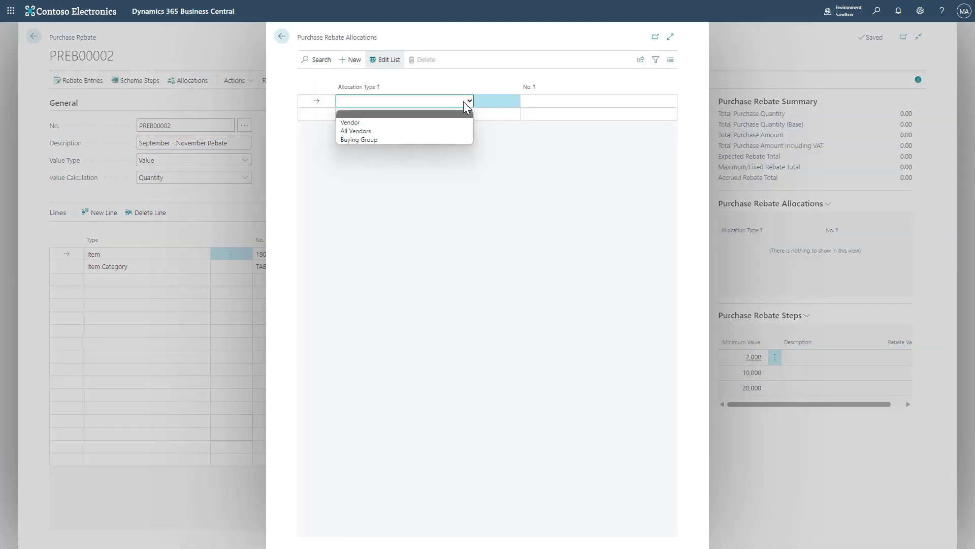
{"action": "left_click", "coordinate": [350, 122]}
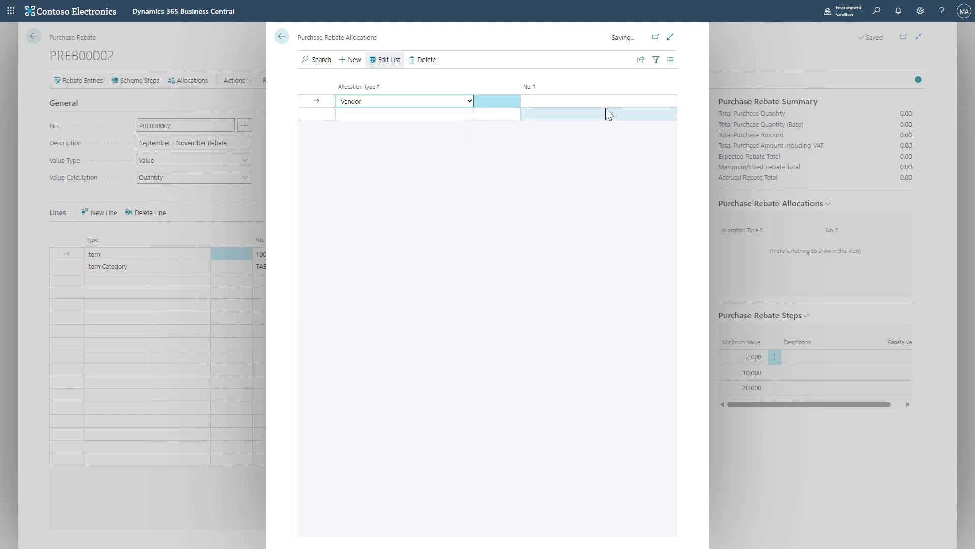
{"action": "left_click", "coordinate": [599, 100]}
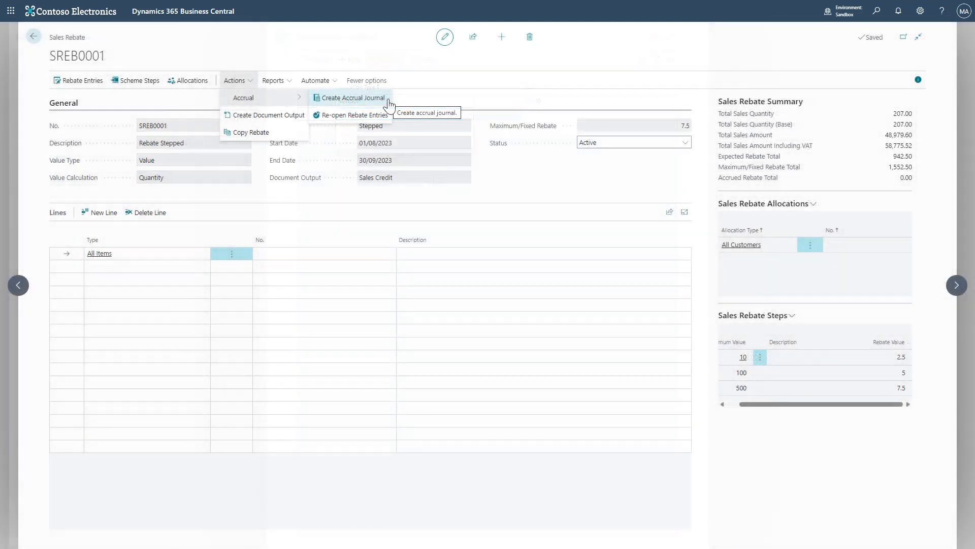
- Create the accrual journal for sales rebate SREB0001 over the confirmed date range
{"action": "left_click", "coordinate": [352, 97]}
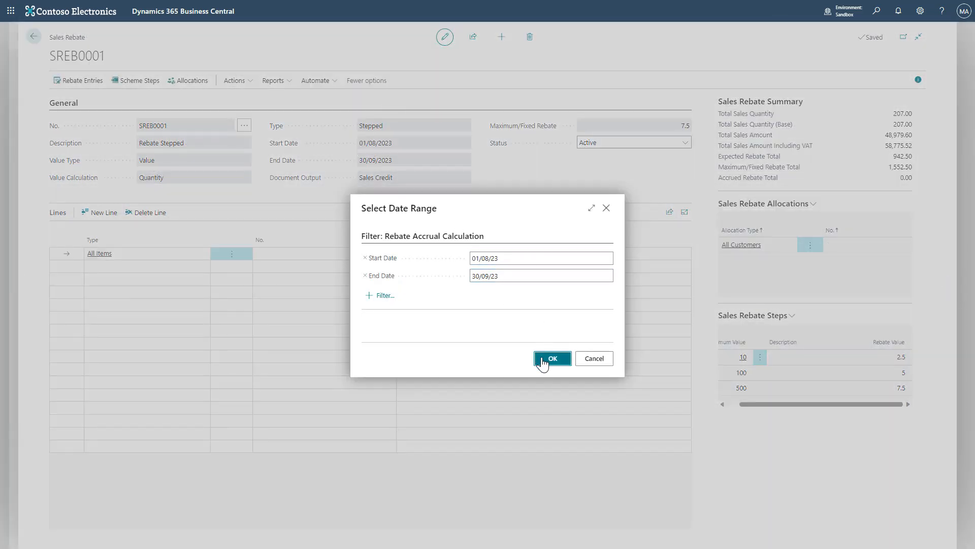
{"action": "left_click", "coordinate": [552, 358]}
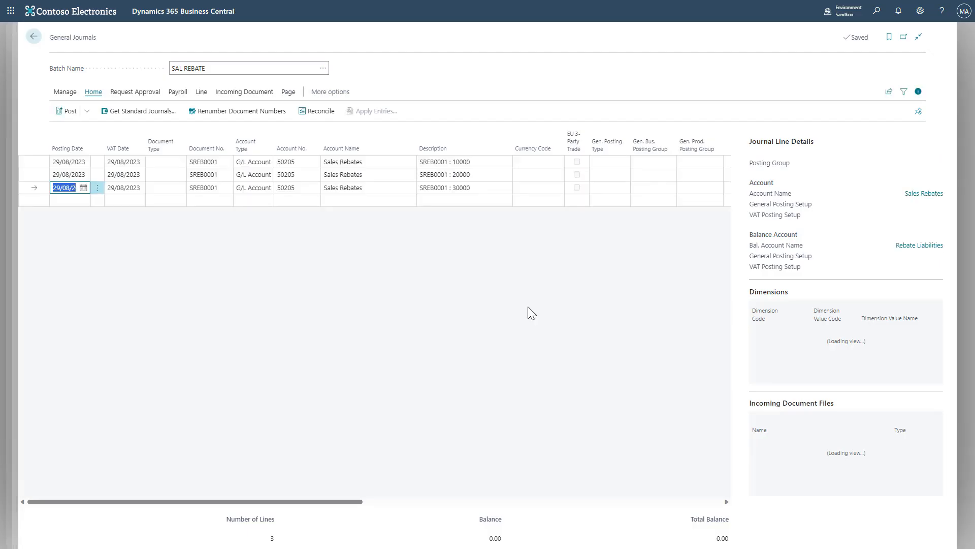
{"action": "left_click", "coordinate": [315, 161]}
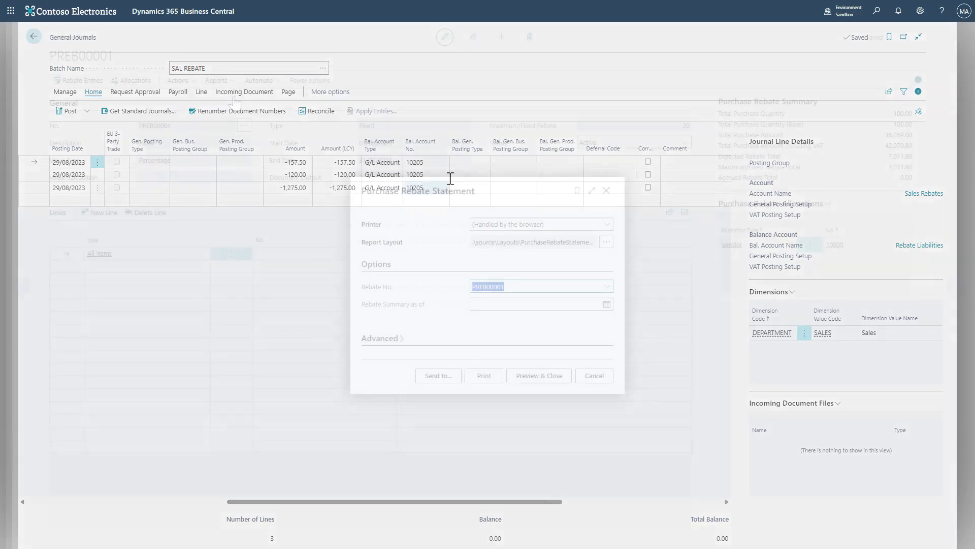
- Generate the August purchase rebate credit memo using CM date formula CM-1D-1
{"action": "left_click", "coordinate": [538, 376]}
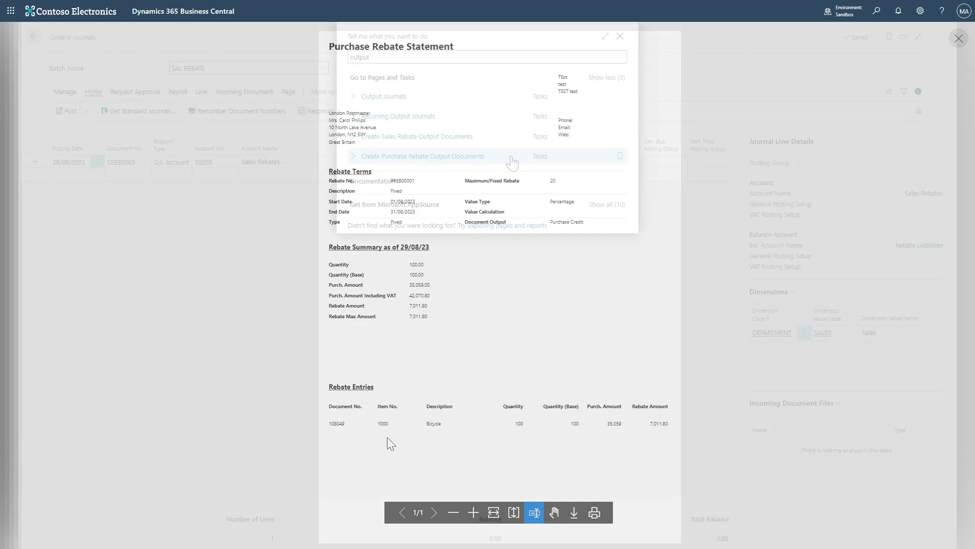
{"action": "left_click", "coordinate": [422, 156]}
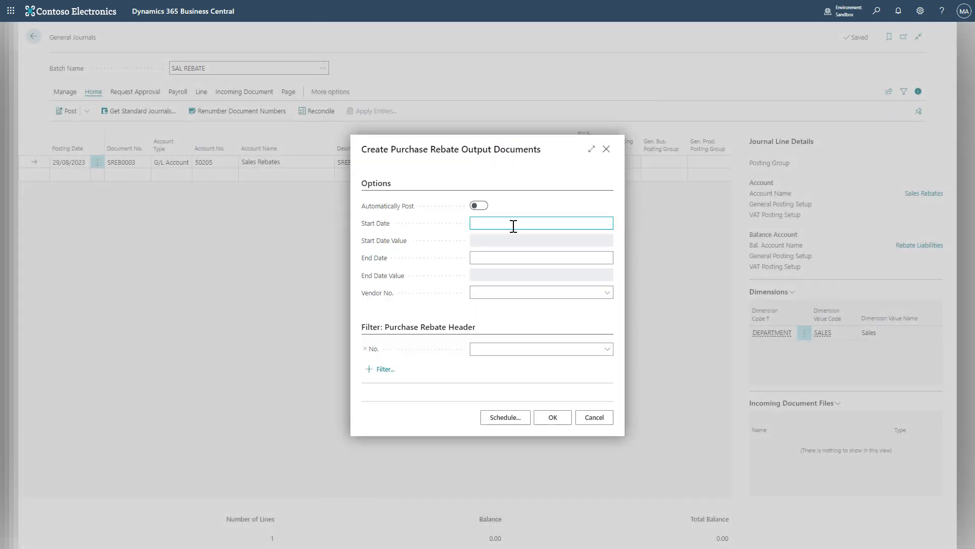
{"action": "type", "text": "CM-1D-1M"}
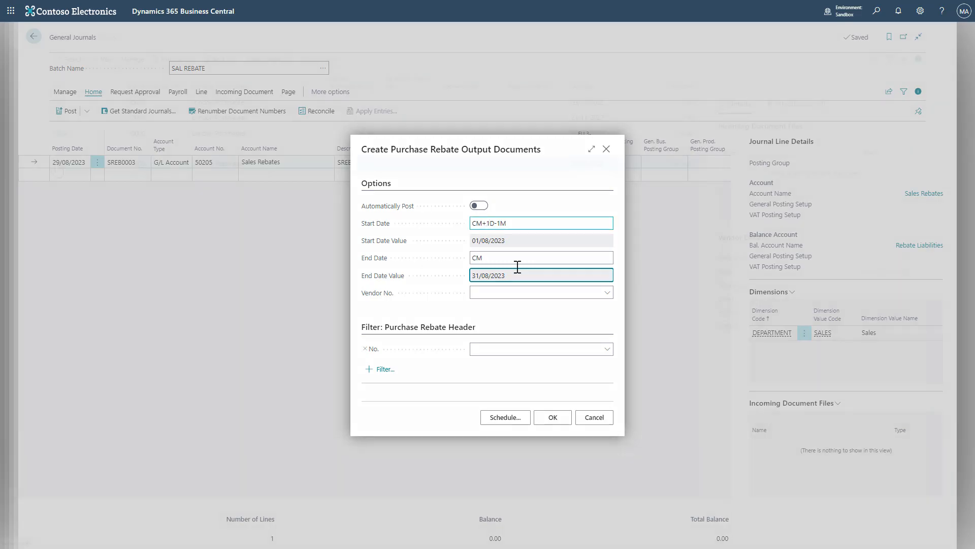
{"action": "left_click", "coordinate": [553, 417]}
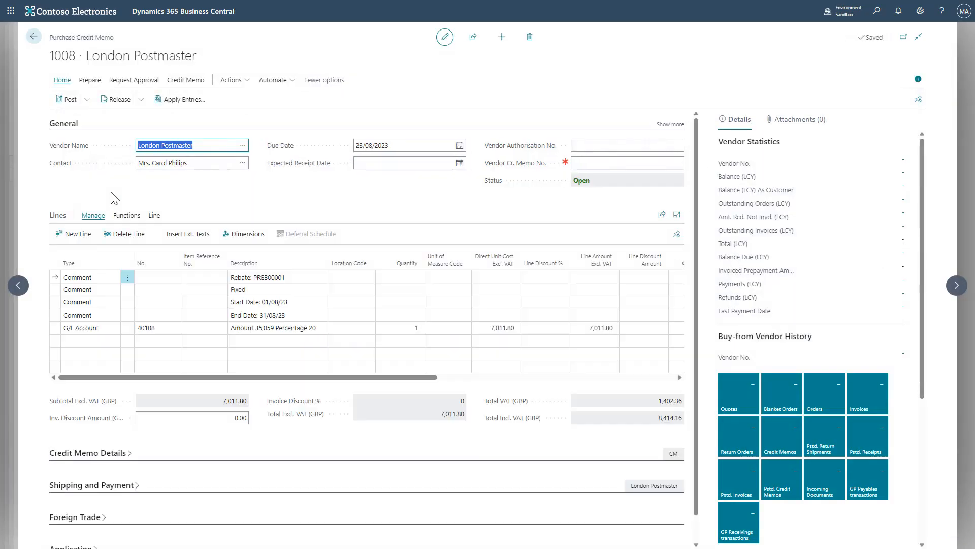